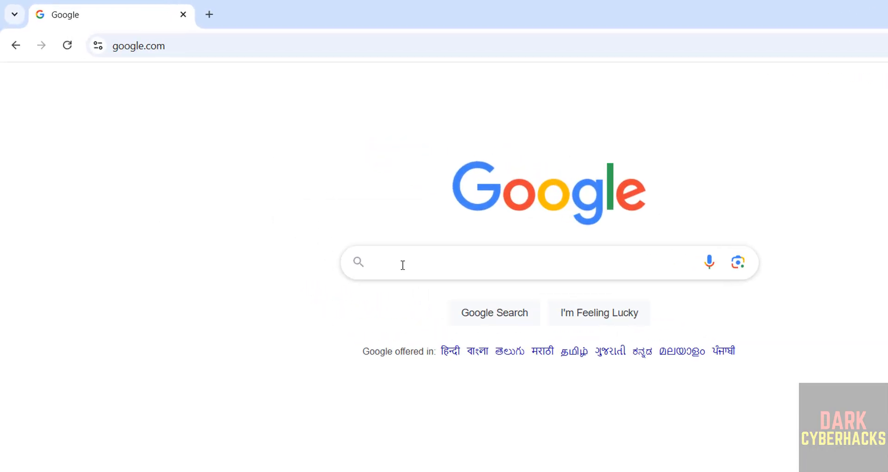
- Search Google for 'metasploitable 2' via the search suggestion
type("metasploitables")
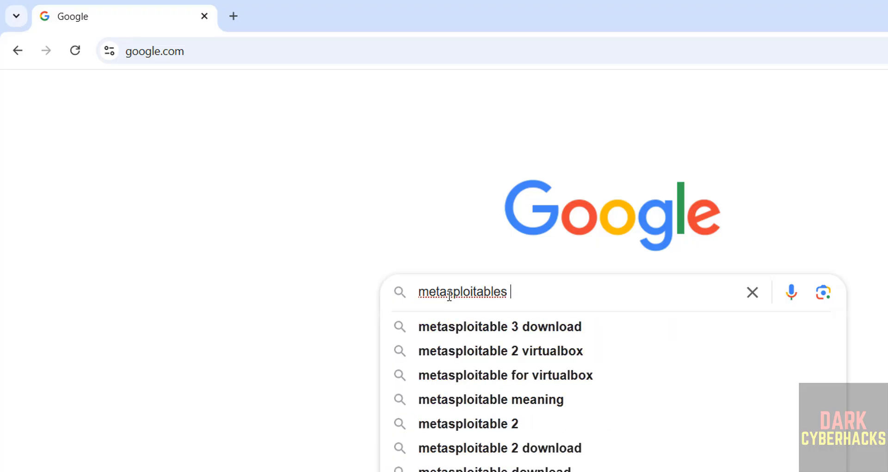
left_click(468, 422)
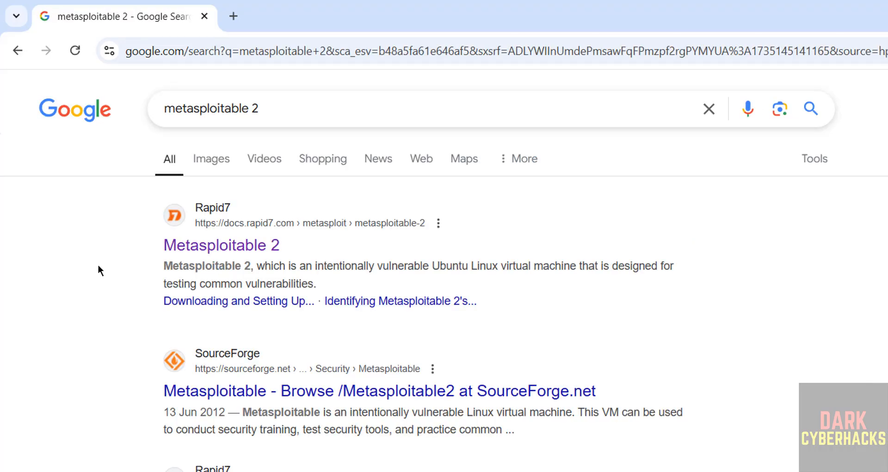
mouse_move(225, 214)
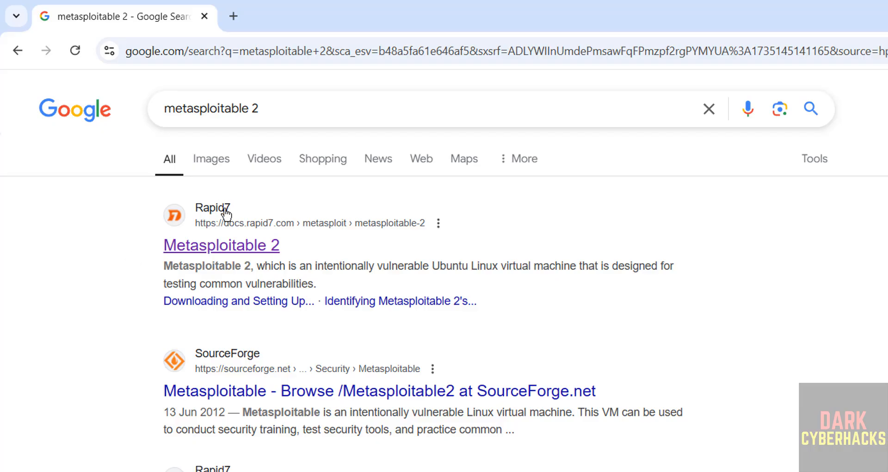
mouse_move(151, 261)
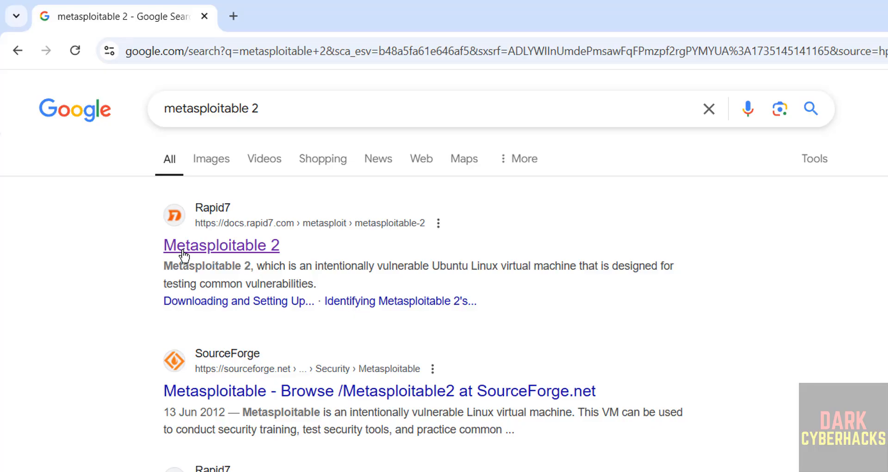
mouse_move(181, 257)
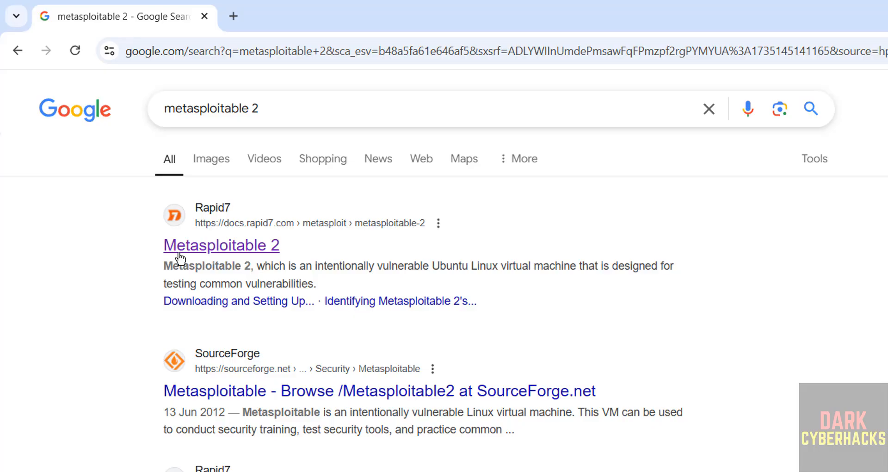
- Read through the Rapid7 Metasploitable 2 setup guide and its download links
left_click(220, 244)
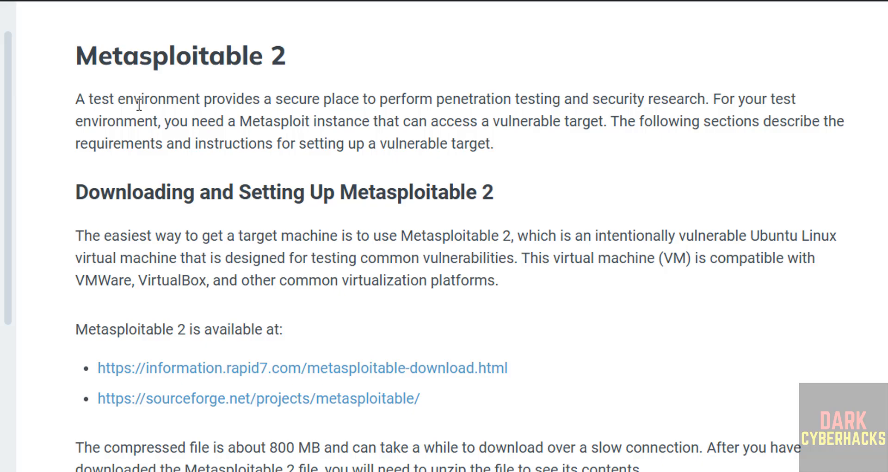
mouse_move(376, 104)
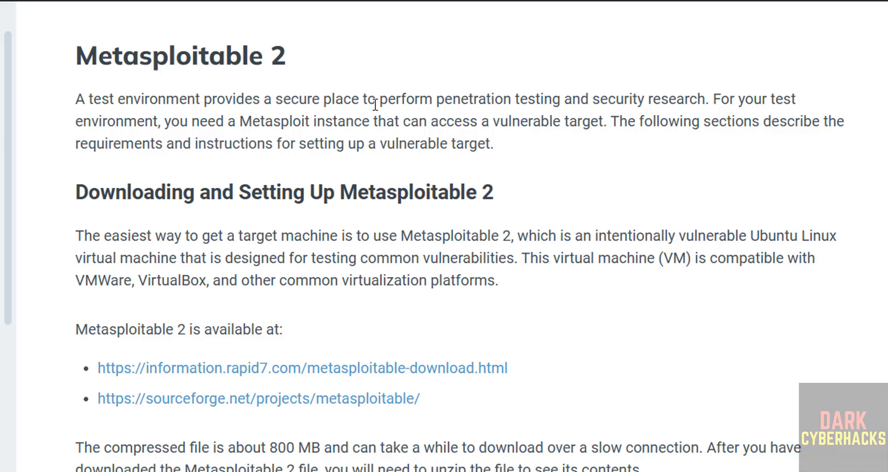
mouse_move(593, 102)
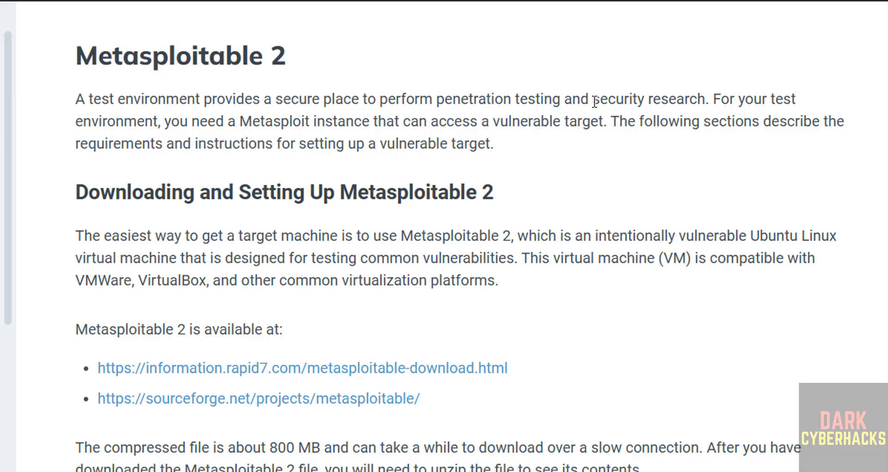
mouse_move(732, 289)
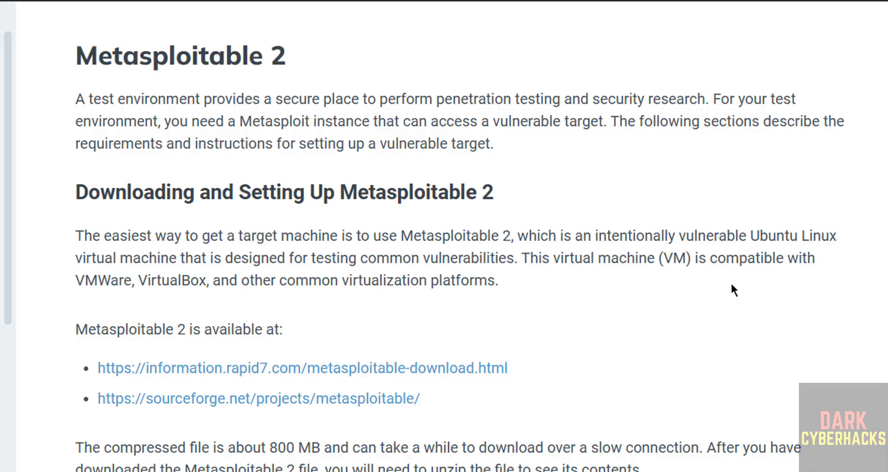
mouse_move(125, 299)
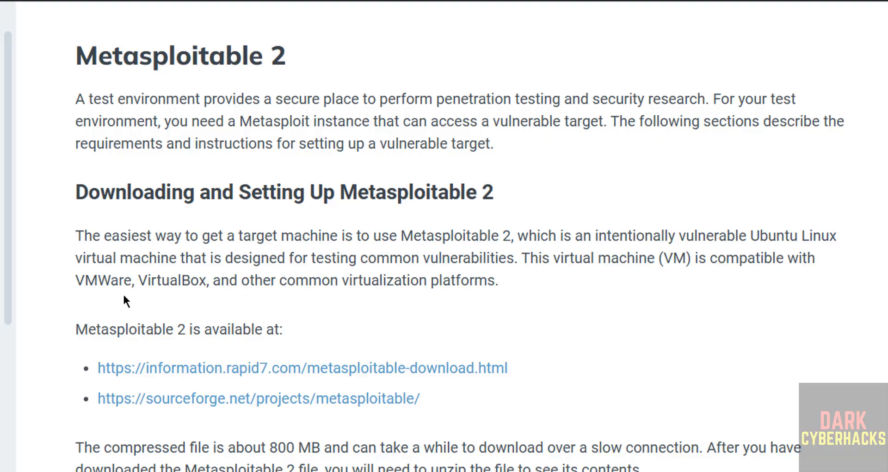
mouse_move(339, 286)
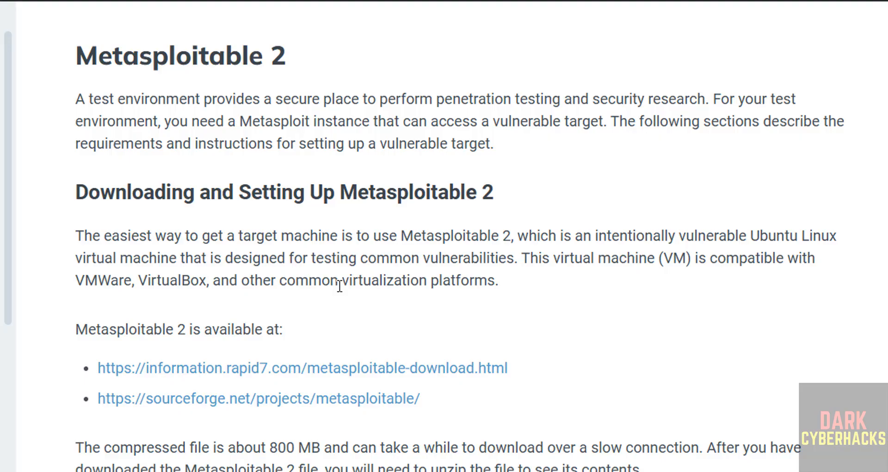
mouse_move(410, 432)
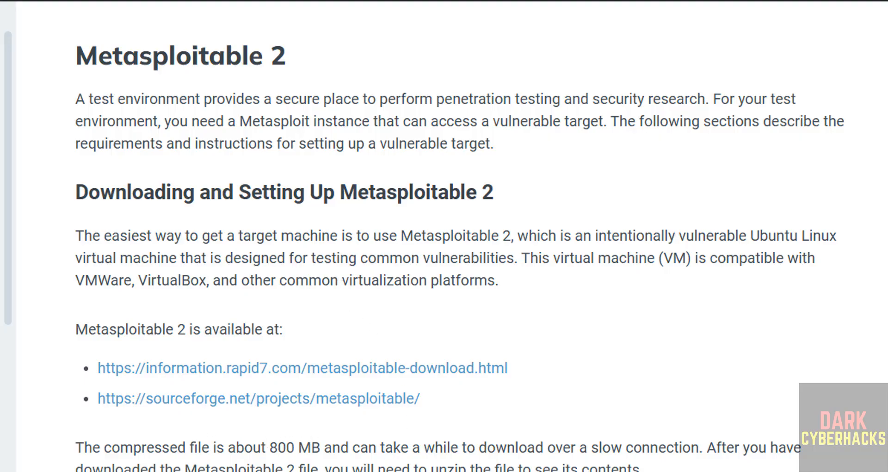
scroll("down", 3)
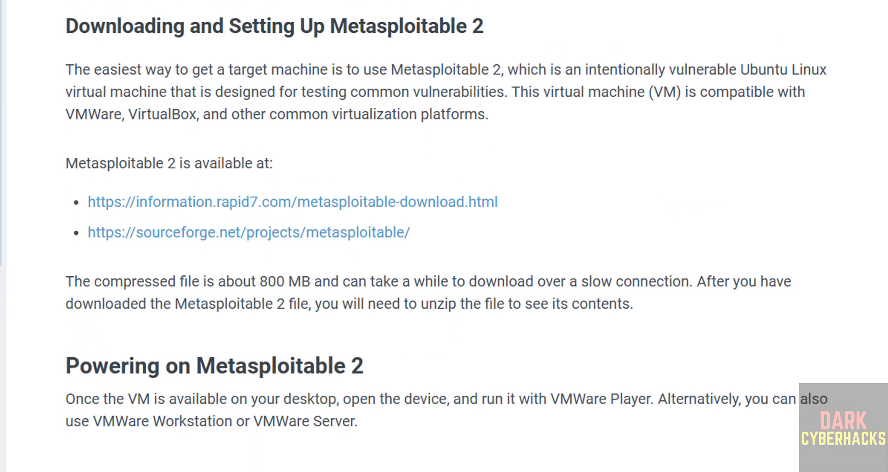
scroll("down", 3)
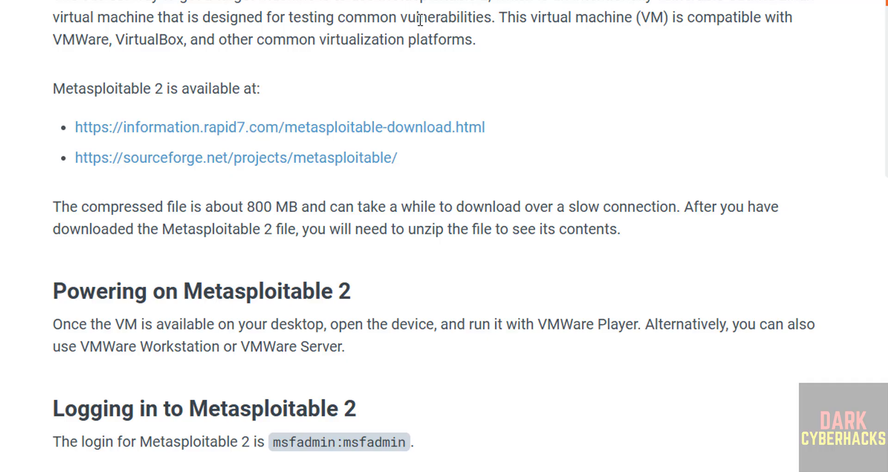
mouse_move(119, 138)
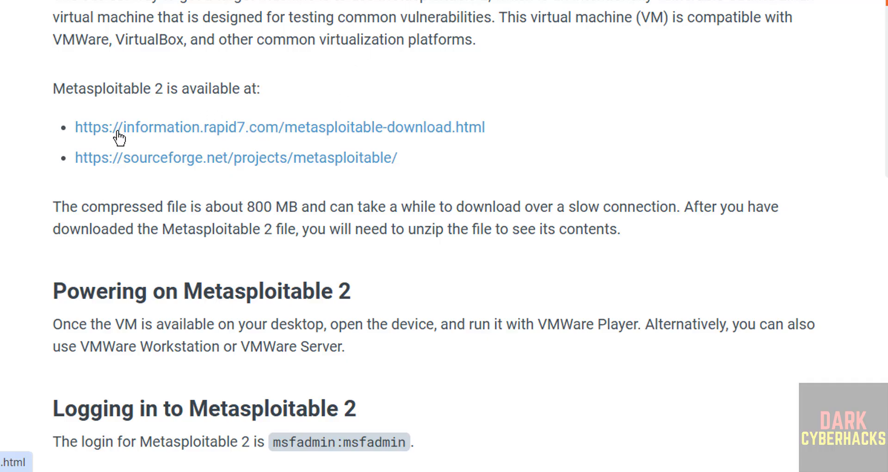
scroll("up", 3)
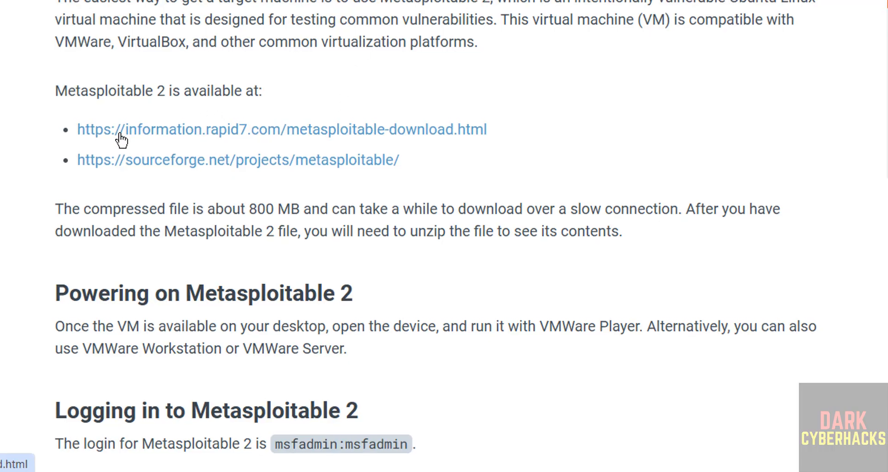
scroll("up", 3)
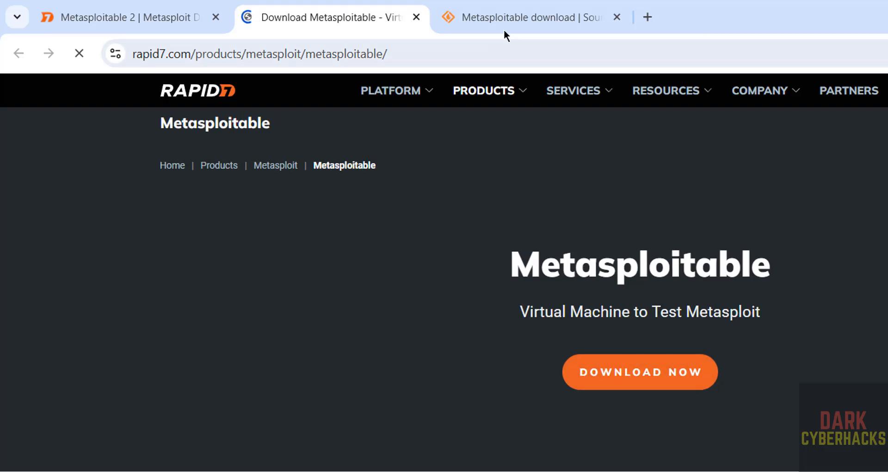
- Compare the SourceForge and Rapid7 pages, then start the Metasploitable download from Rapid7
left_click(526, 17)
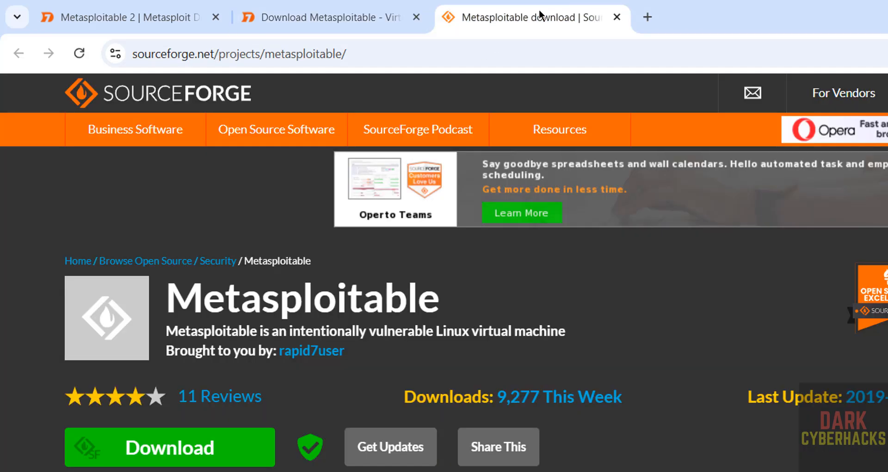
mouse_move(316, 378)
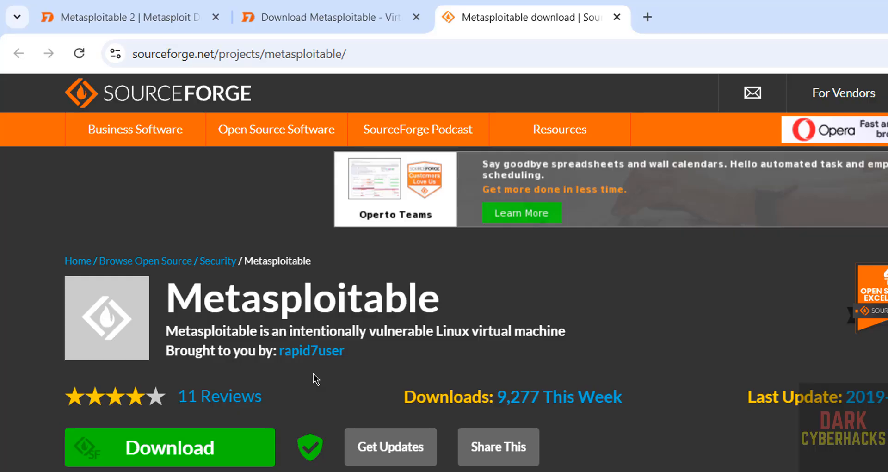
mouse_move(460, 58)
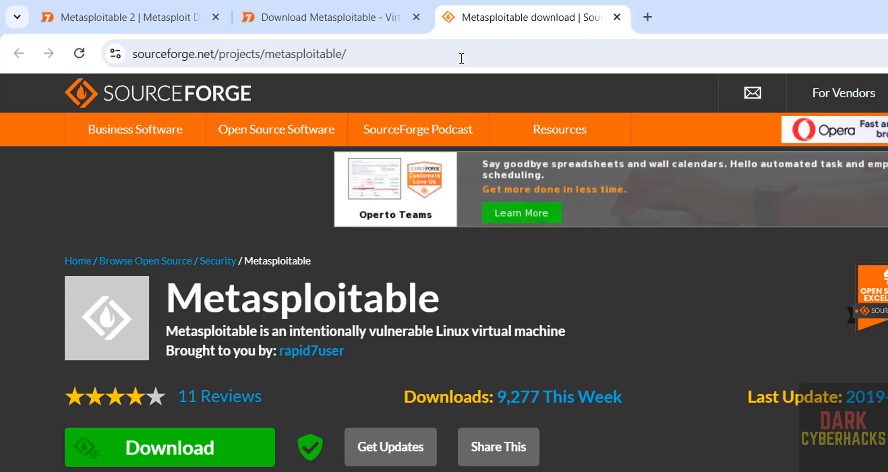
left_click(320, 17)
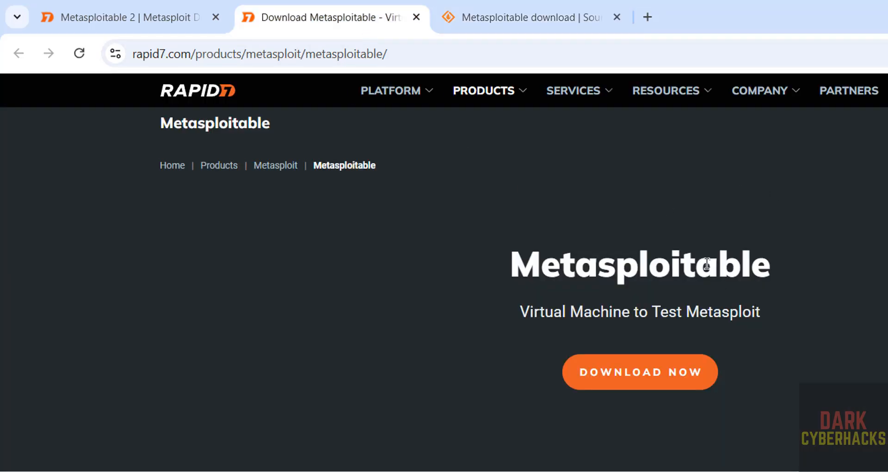
left_click(520, 16)
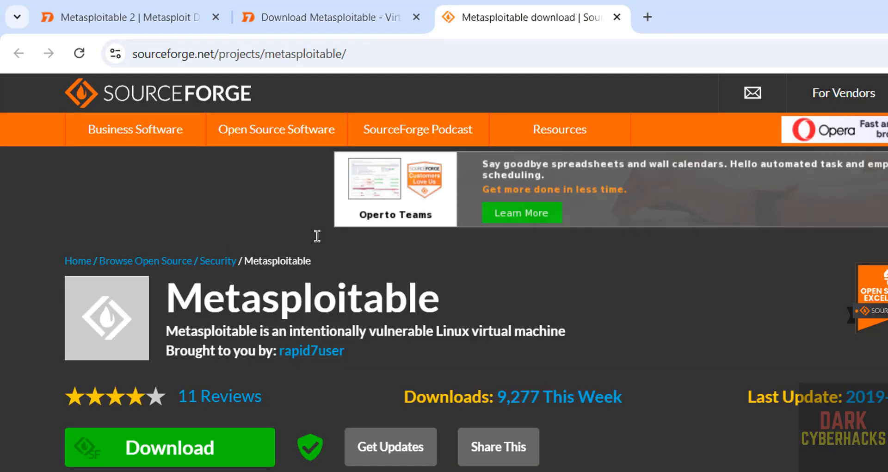
left_click(324, 17)
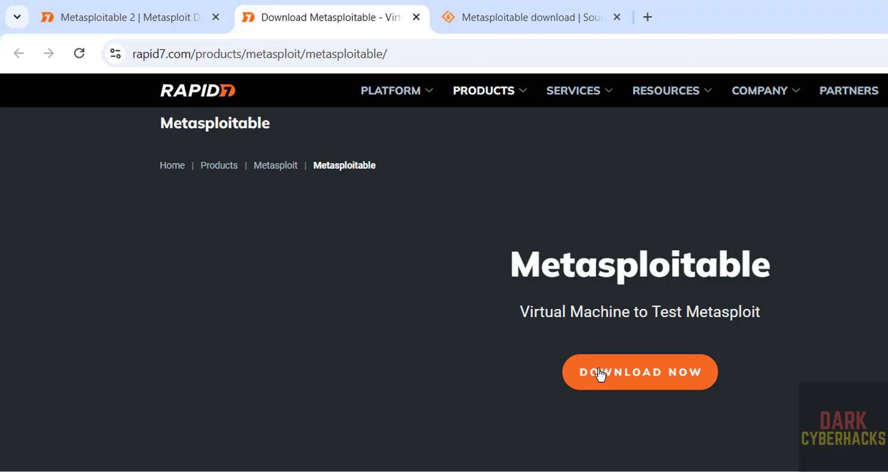
left_click(639, 372)
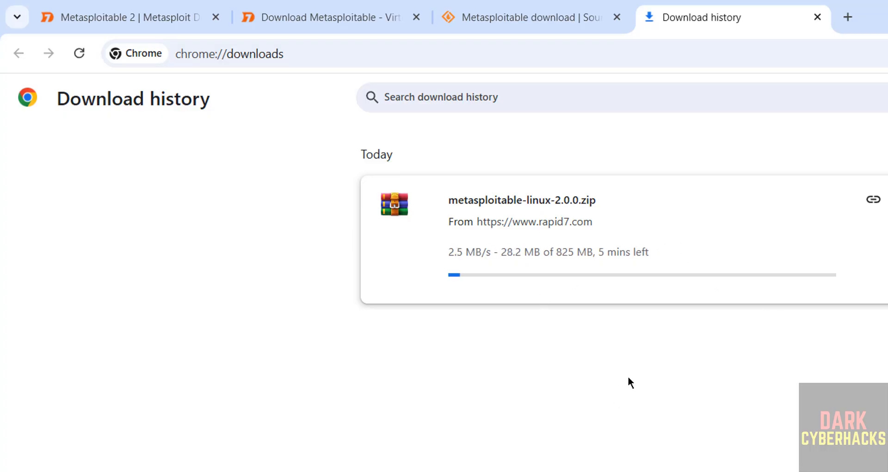
- Check the zip download's actions in Chrome and launch VirtualBox from Start
left_click(882, 200)
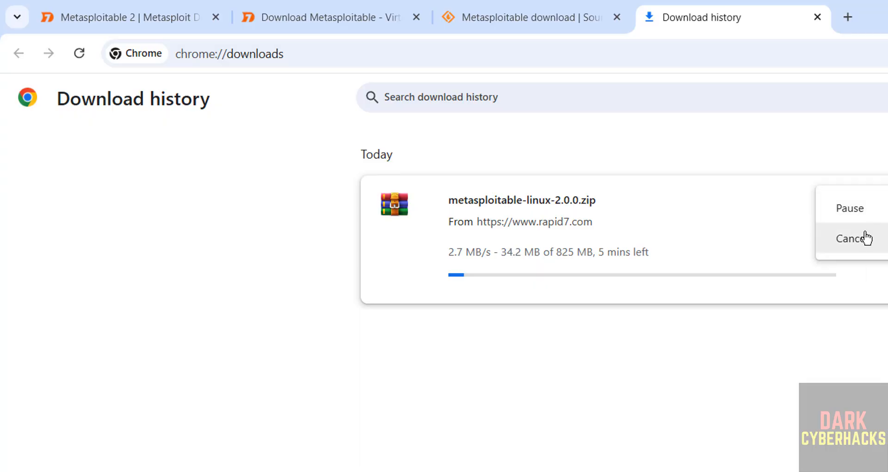
left_click(852, 238)
type("virtu")
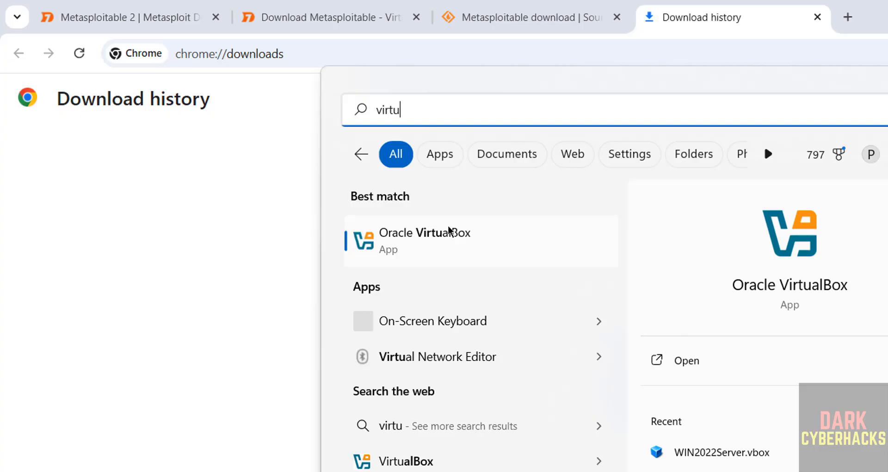
left_click(423, 241)
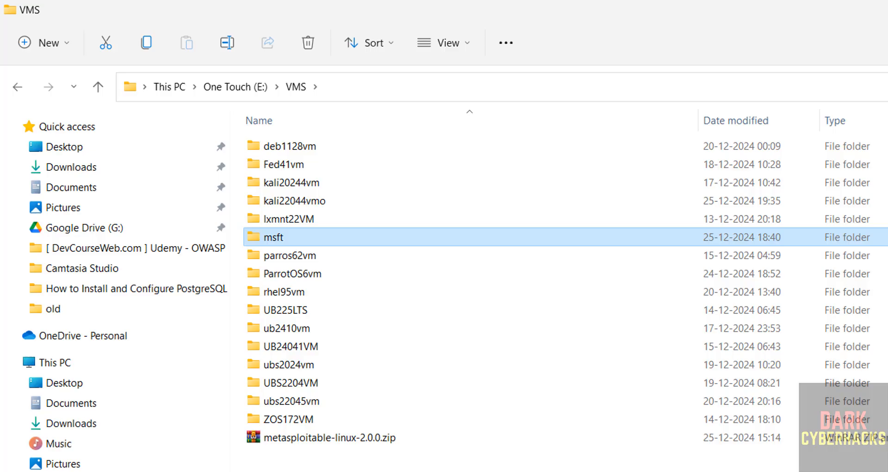
- Extract metasploitable-linux-2.0.0.zip into its own folder with WinRAR
left_click(329, 436)
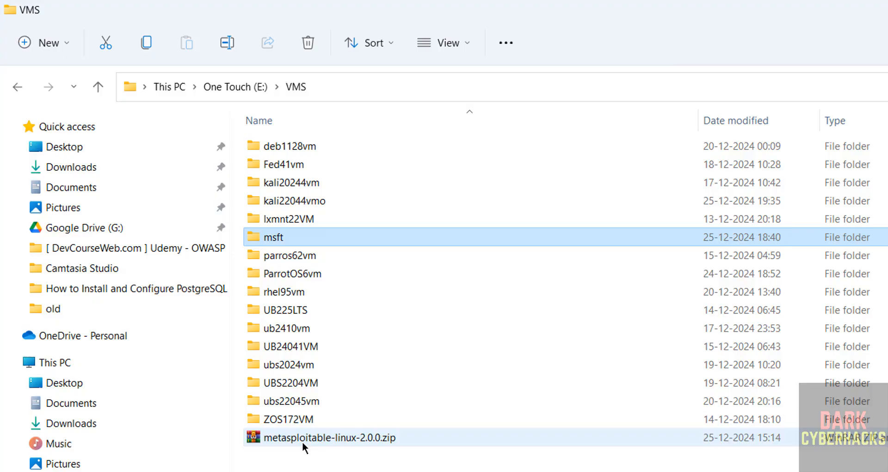
mouse_move(328, 436)
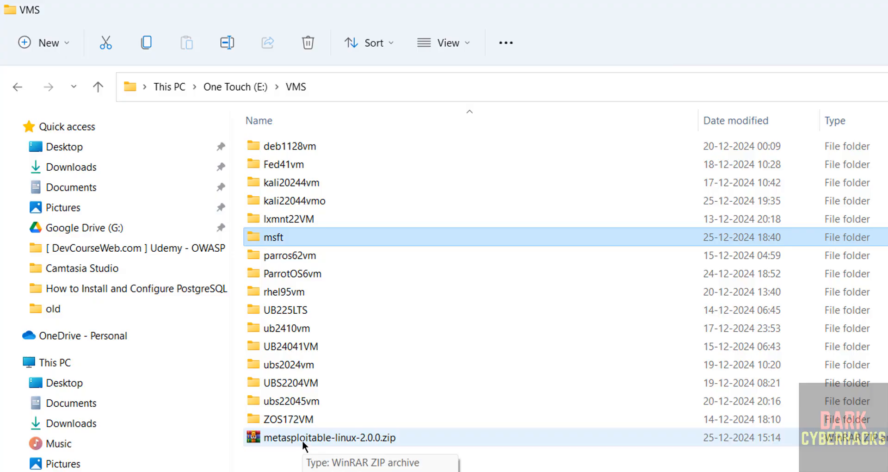
right_click(305, 436)
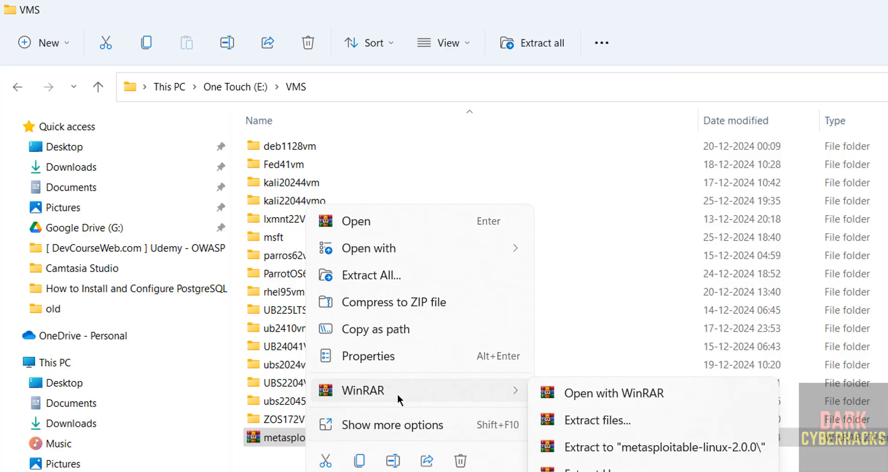
mouse_move(517, 404)
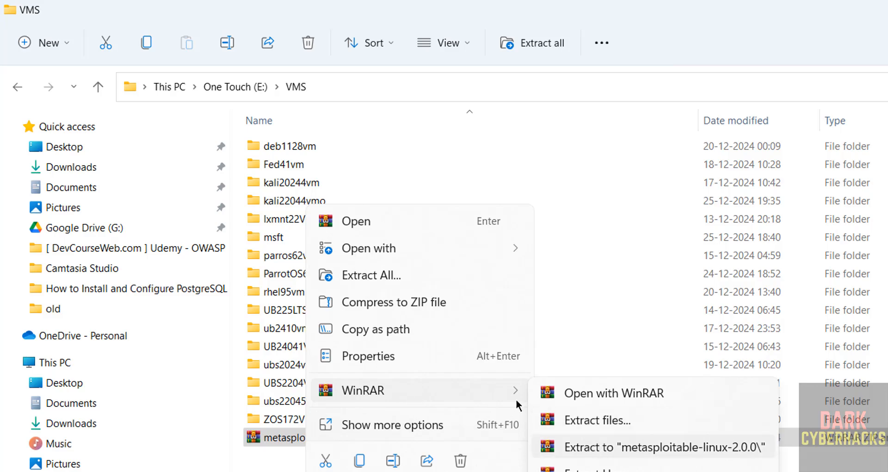
mouse_move(614, 456)
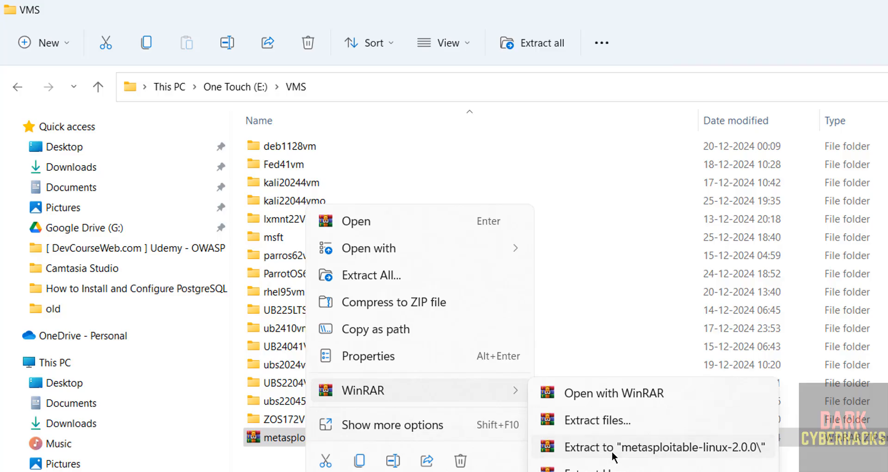
left_click(662, 446)
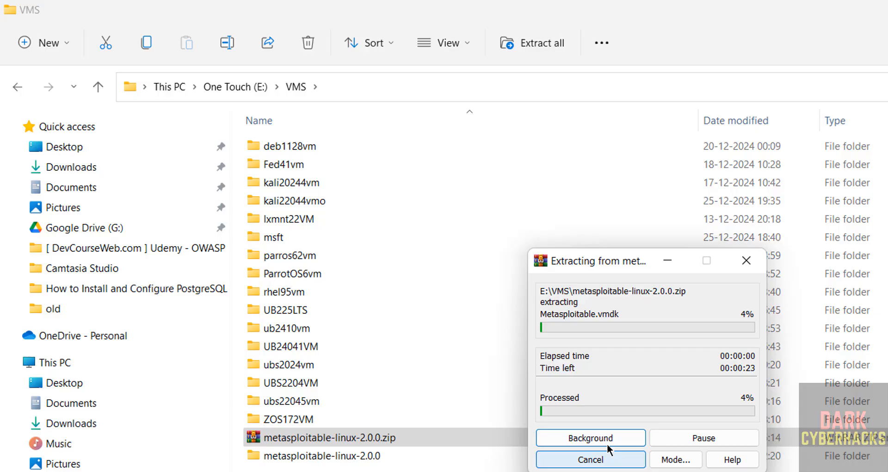
mouse_move(620, 292)
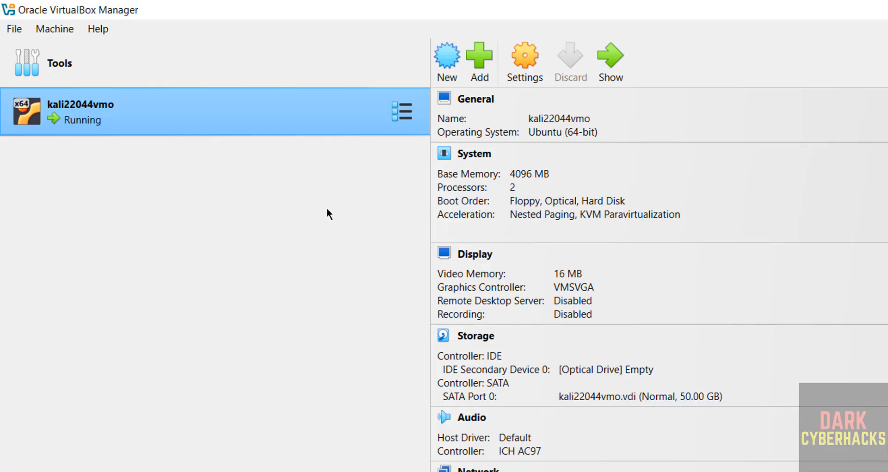
mouse_move(71, 151)
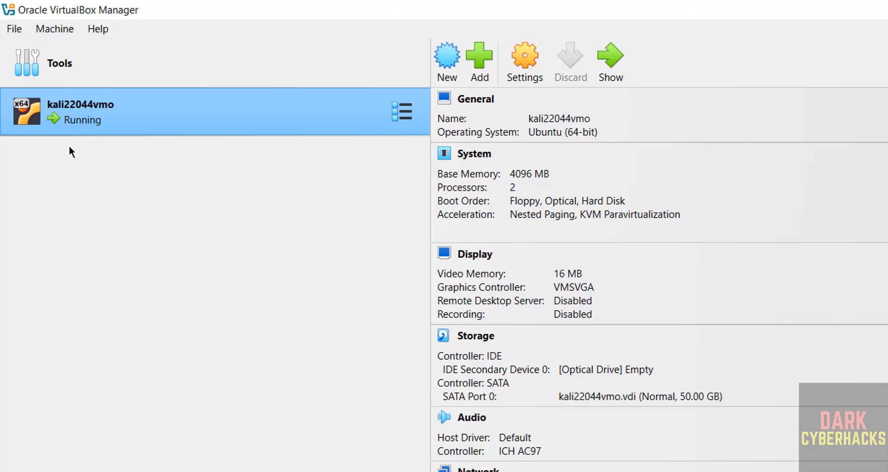
mouse_move(215, 240)
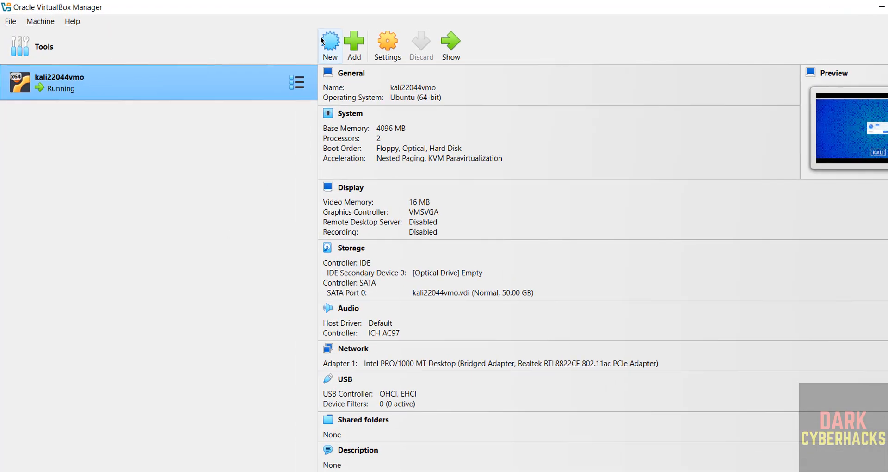
- Name the new machine meta2vm, store it in E:\VMS\meta2vm and choose its OS type
left_click(329, 45)
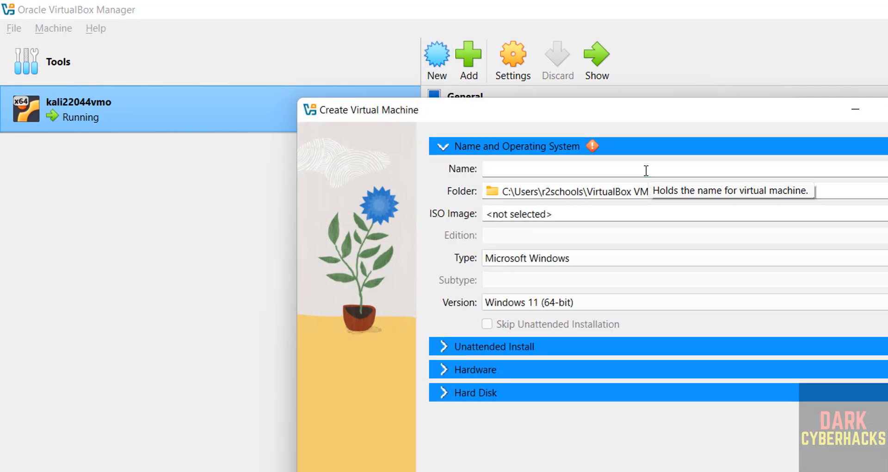
type("meta2vm")
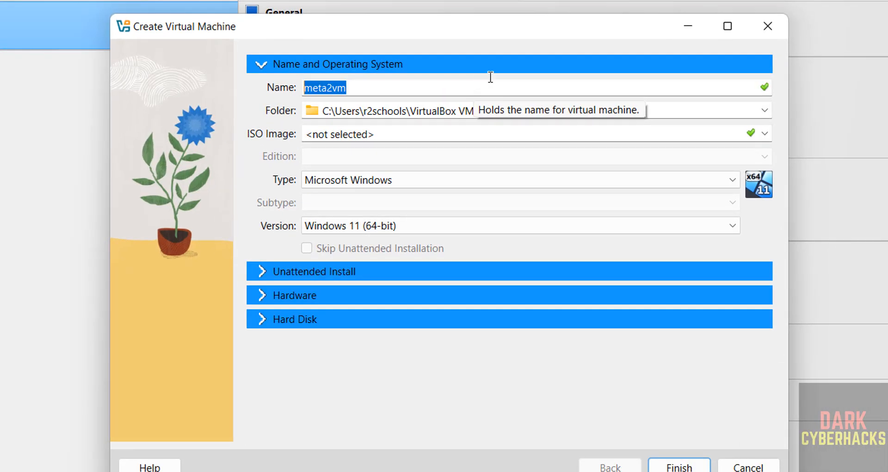
left_click(764, 110)
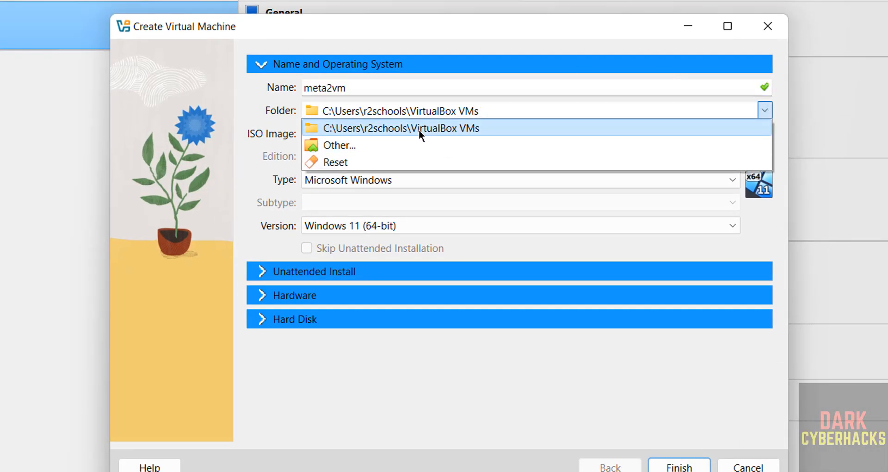
left_click(339, 145)
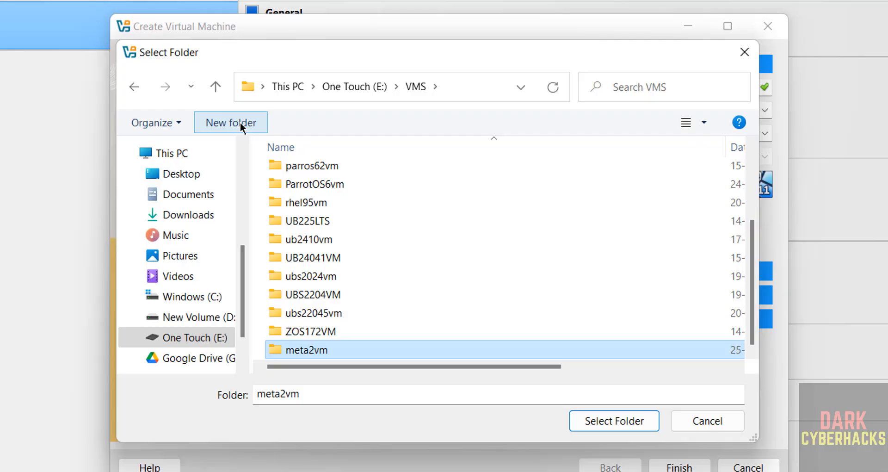
left_click(613, 420)
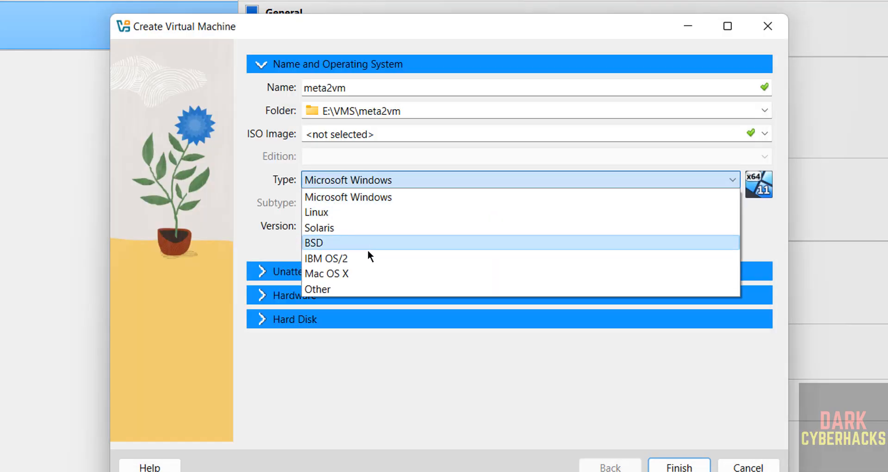
left_click(316, 212)
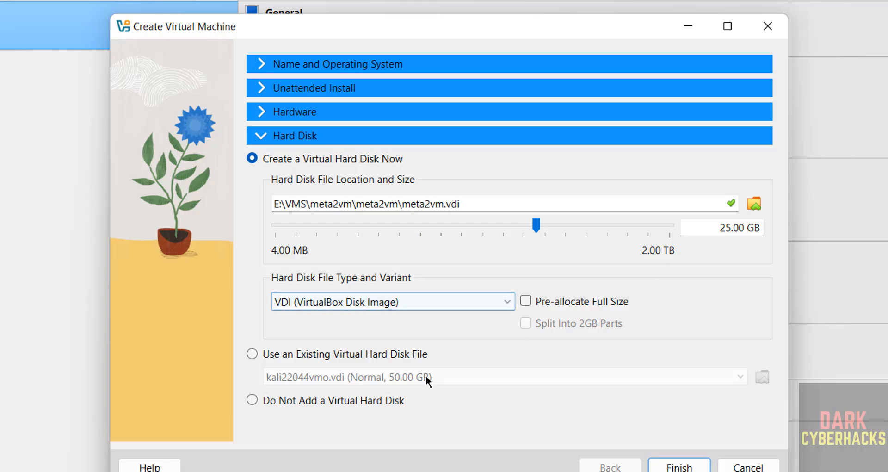
- Switch to an existing disk file and browse into the Metasploitable2-Linux folder
left_click(251, 353)
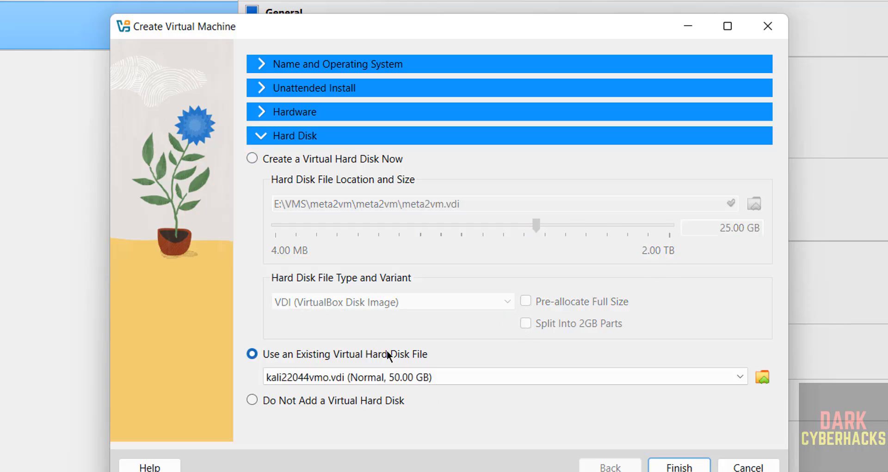
left_click(761, 377)
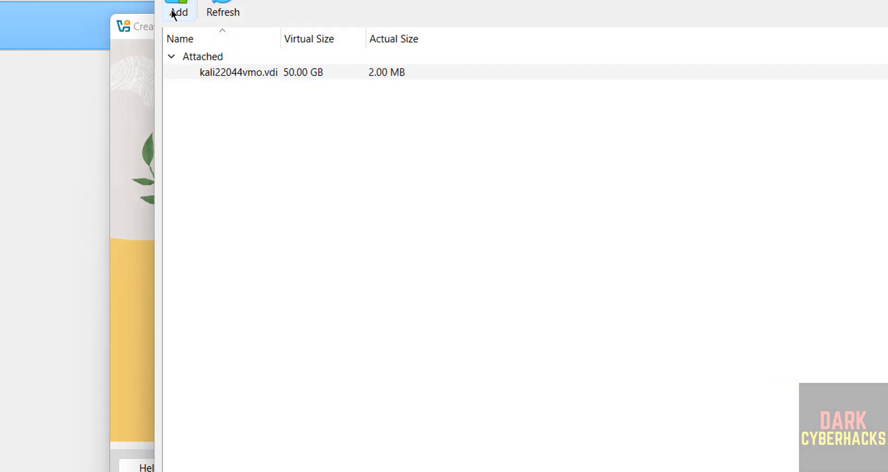
left_click(177, 9)
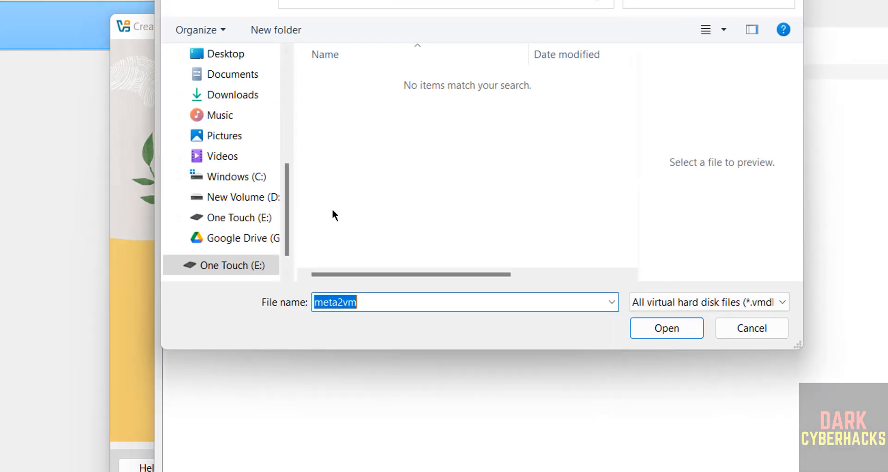
mouse_move(289, 191)
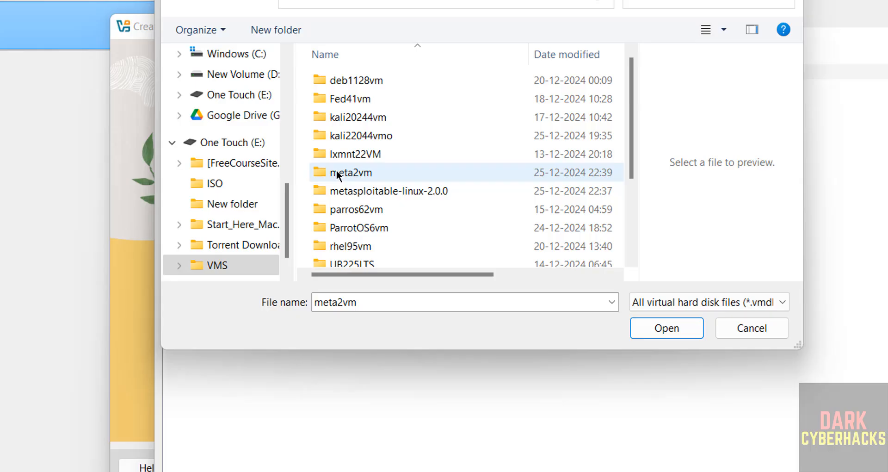
double_click(351, 172)
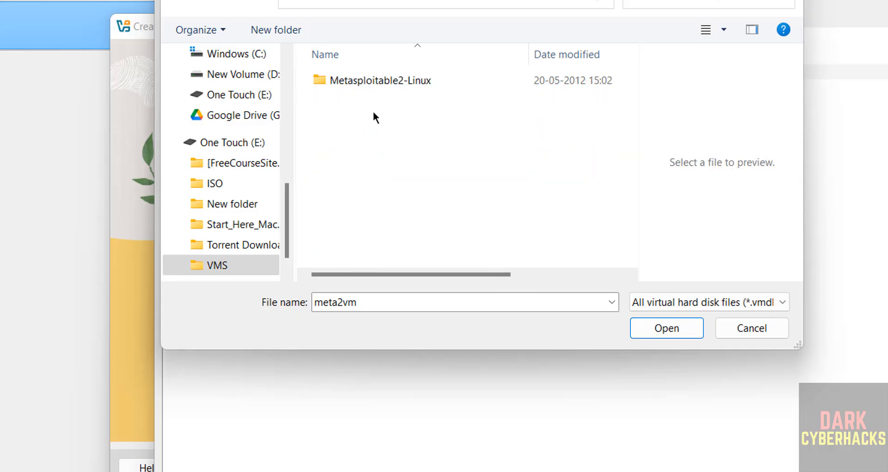
double_click(377, 80)
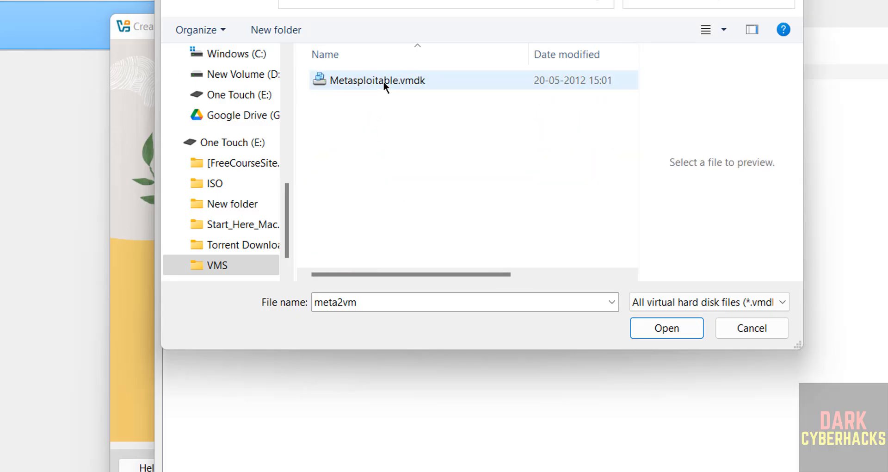
- Select Metasploitable.vmdk as the machine's hard disk
left_click(374, 79)
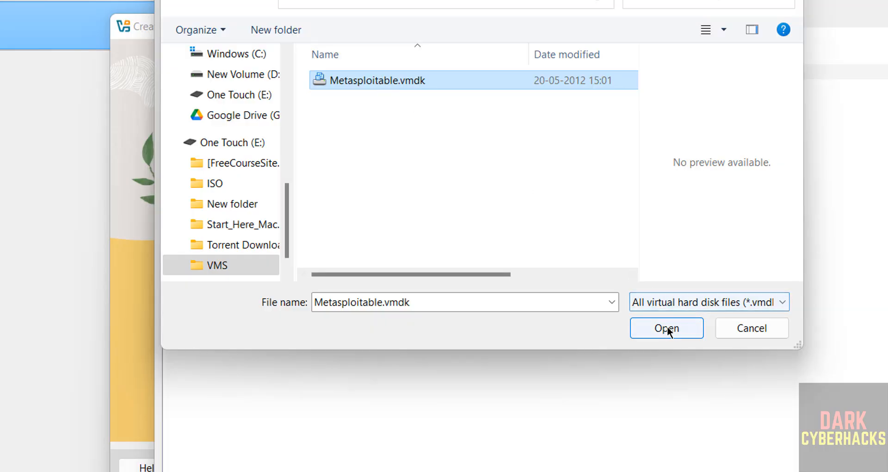
left_click(666, 328)
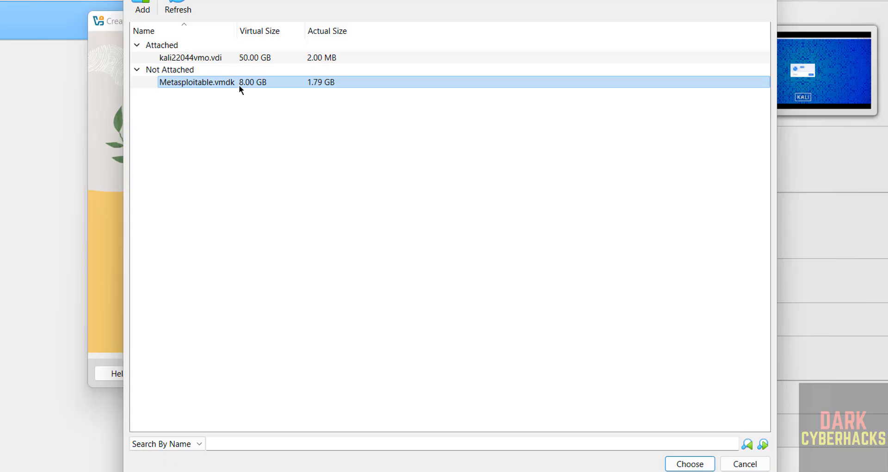
left_click(688, 464)
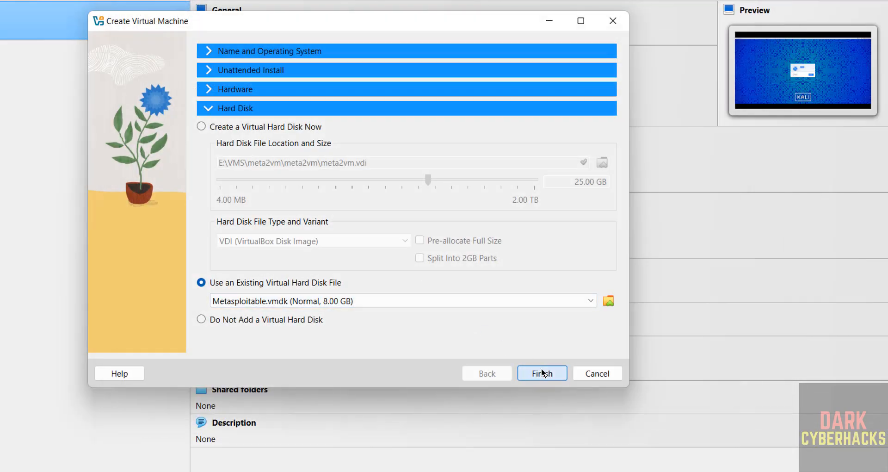
- Finish creating meta2vm and confirm its bridged network adapter settings
left_click(541, 373)
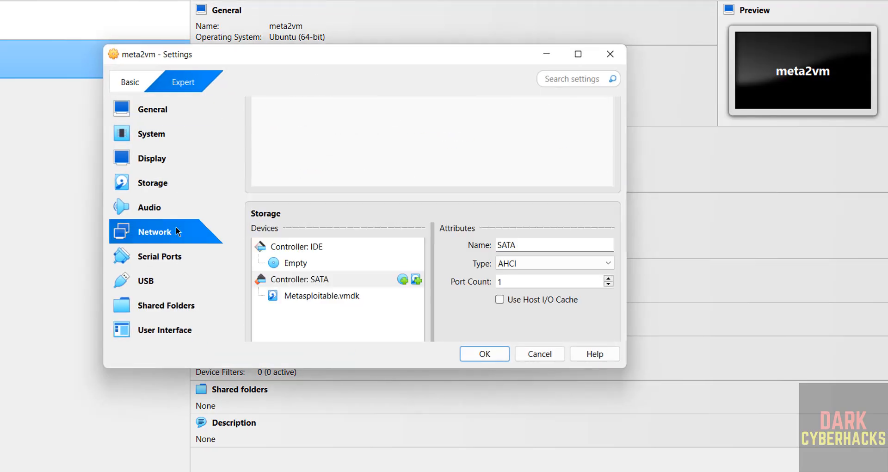
left_click(154, 232)
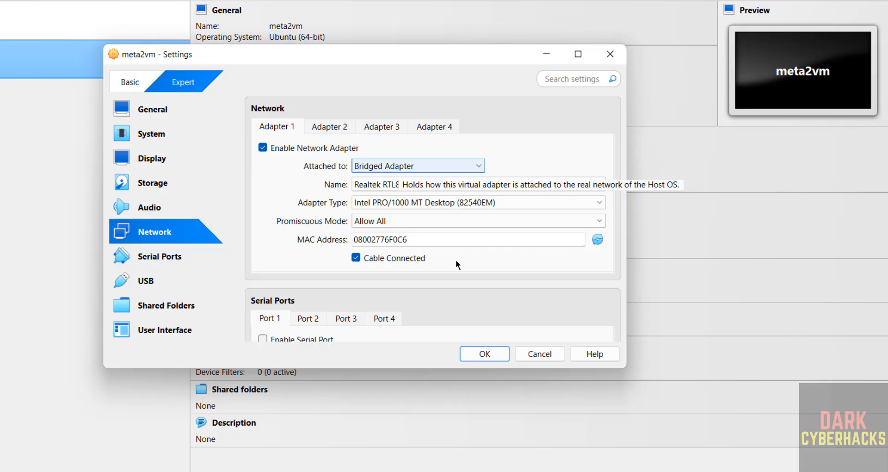
left_click(484, 353)
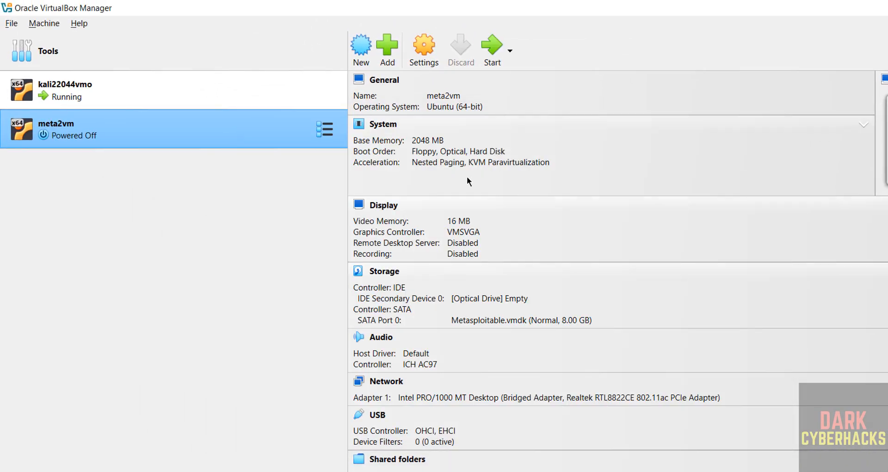
- Start meta2vm and let Metasploitable boot to its login prompt
left_click(491, 48)
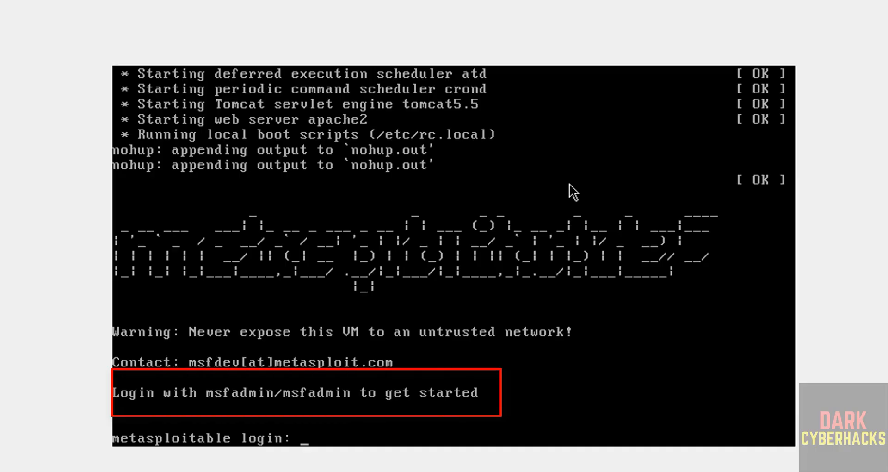
- Log in as msfadmin and run ifconfig to show the machine's network address
type("msfadmin")
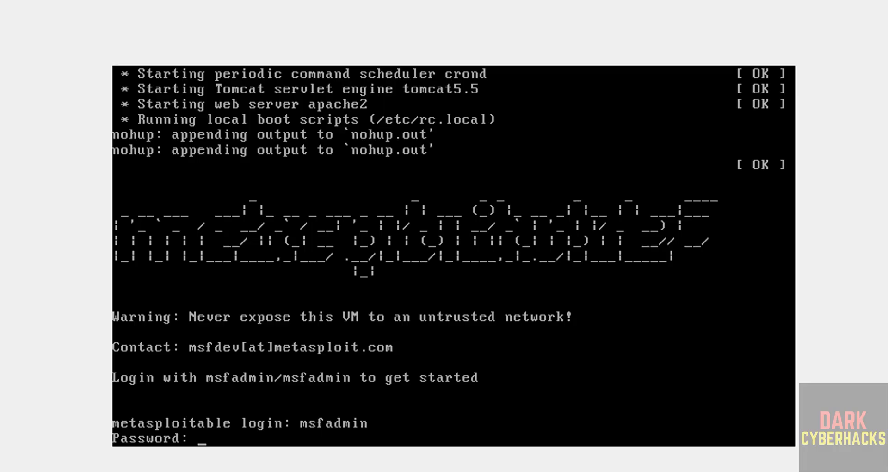
key("Return")
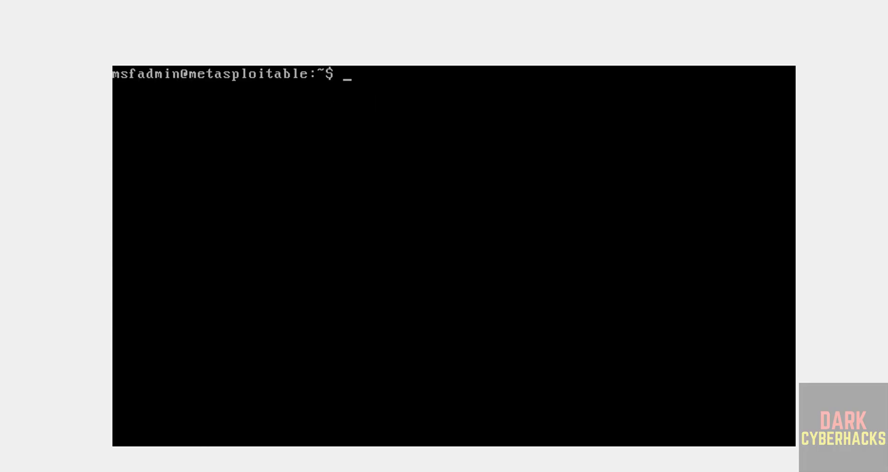
type("ifconfig")
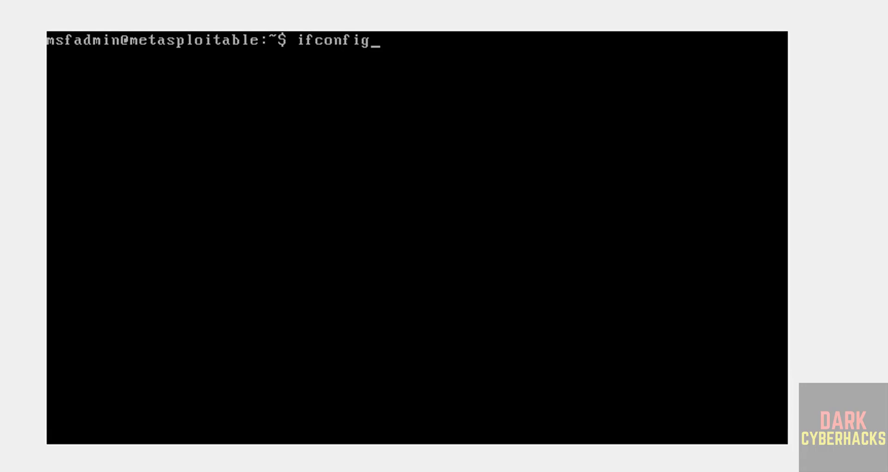
key("Return")
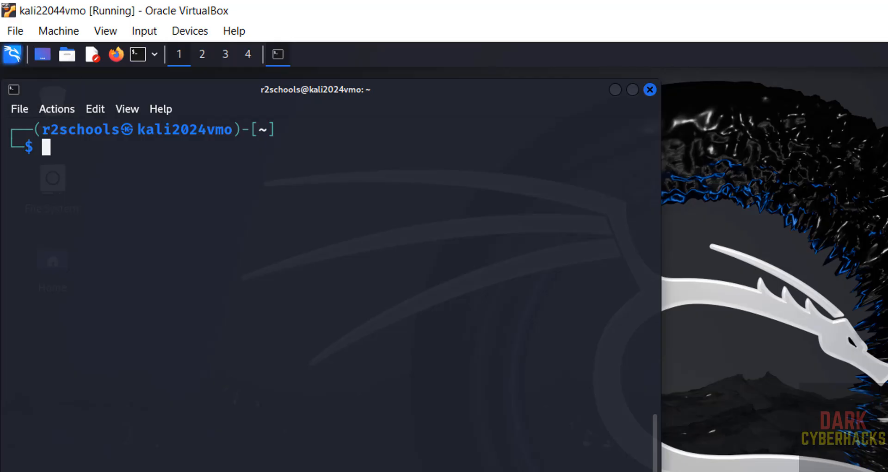
- Launch Zenmap on the Kali machine
left_click(12, 54)
type("1")
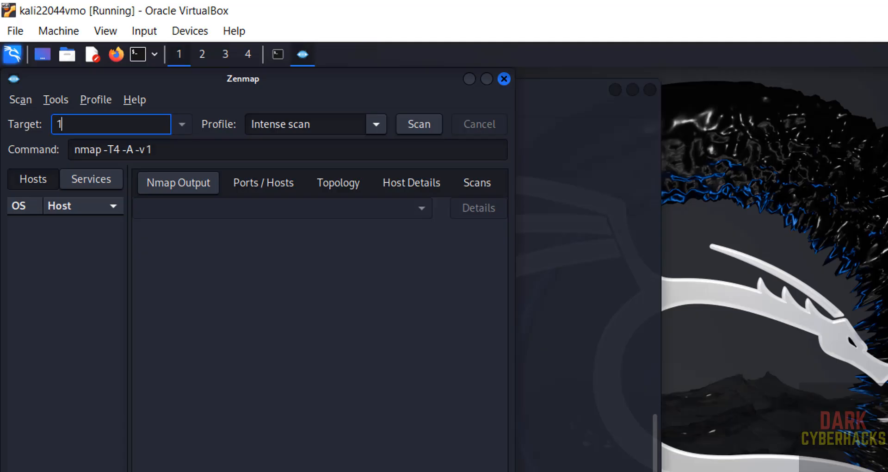
- Target 192.168.29.251 with the Quick scan plus profile and start the scan
type("92.168.29.")
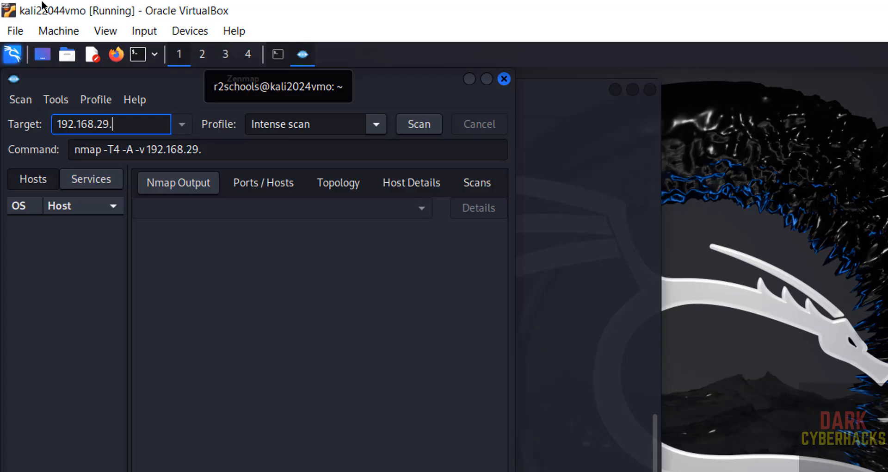
type("251")
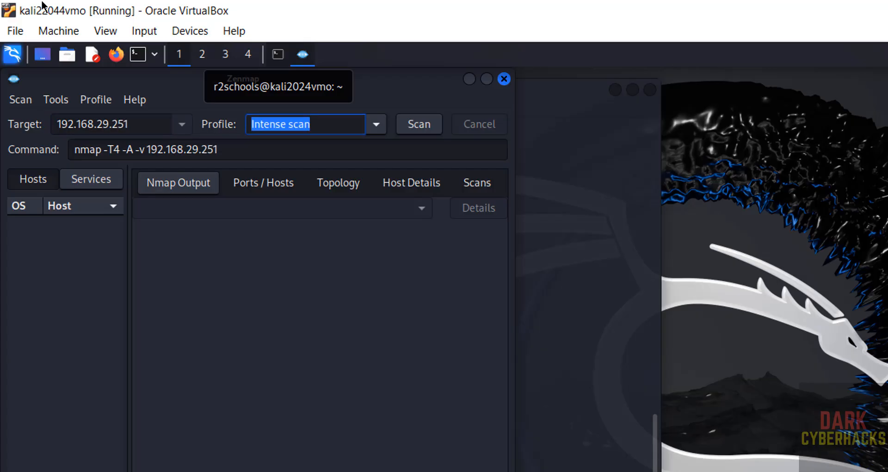
left_click(374, 124)
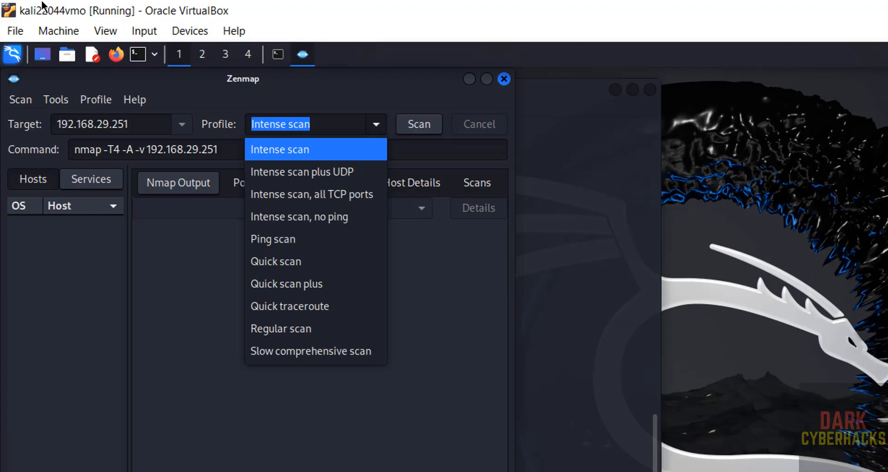
mouse_move(286, 283)
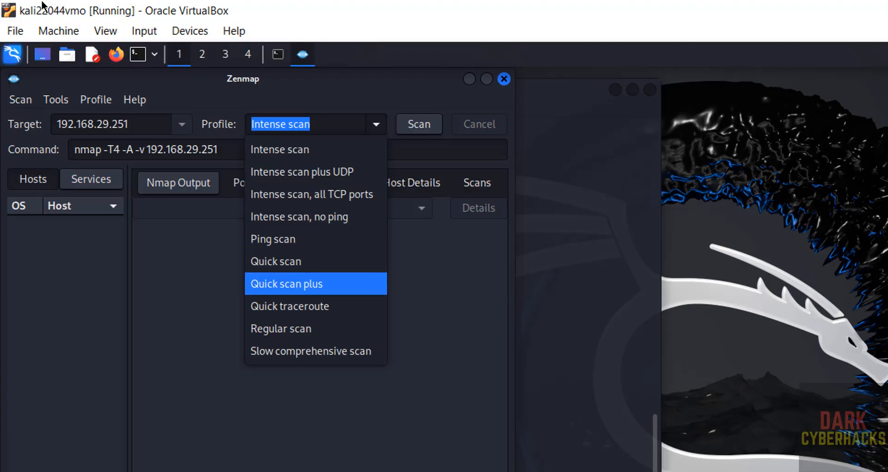
left_click(287, 283)
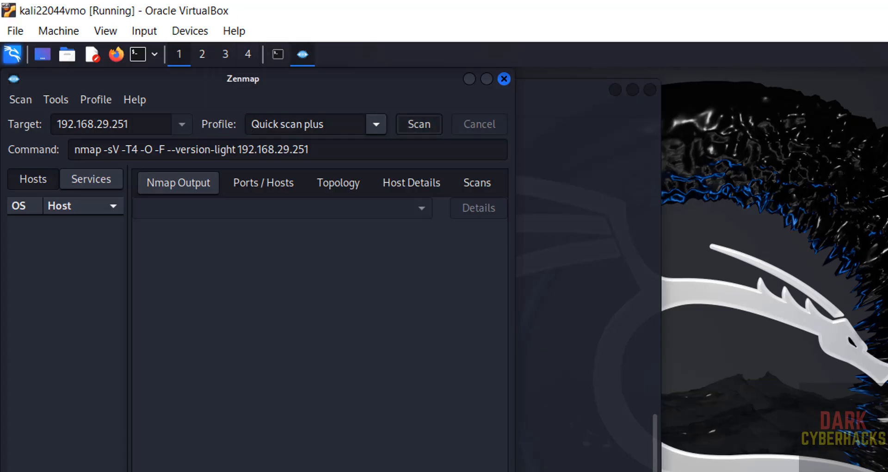
left_click(418, 123)
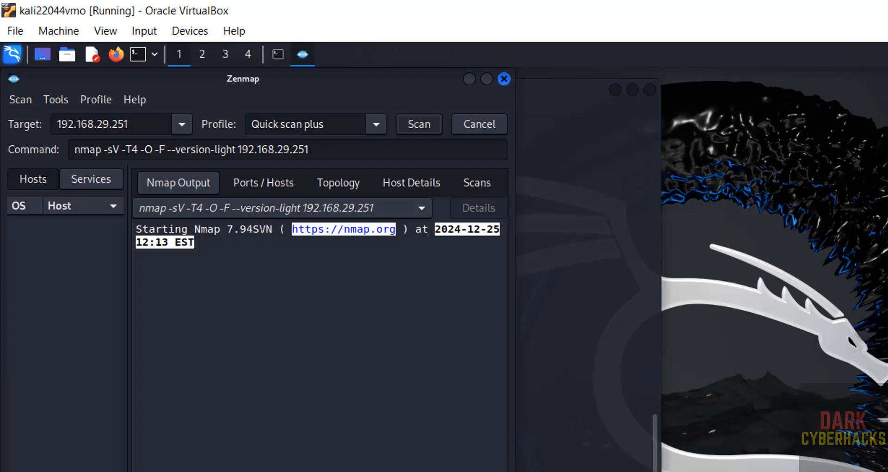